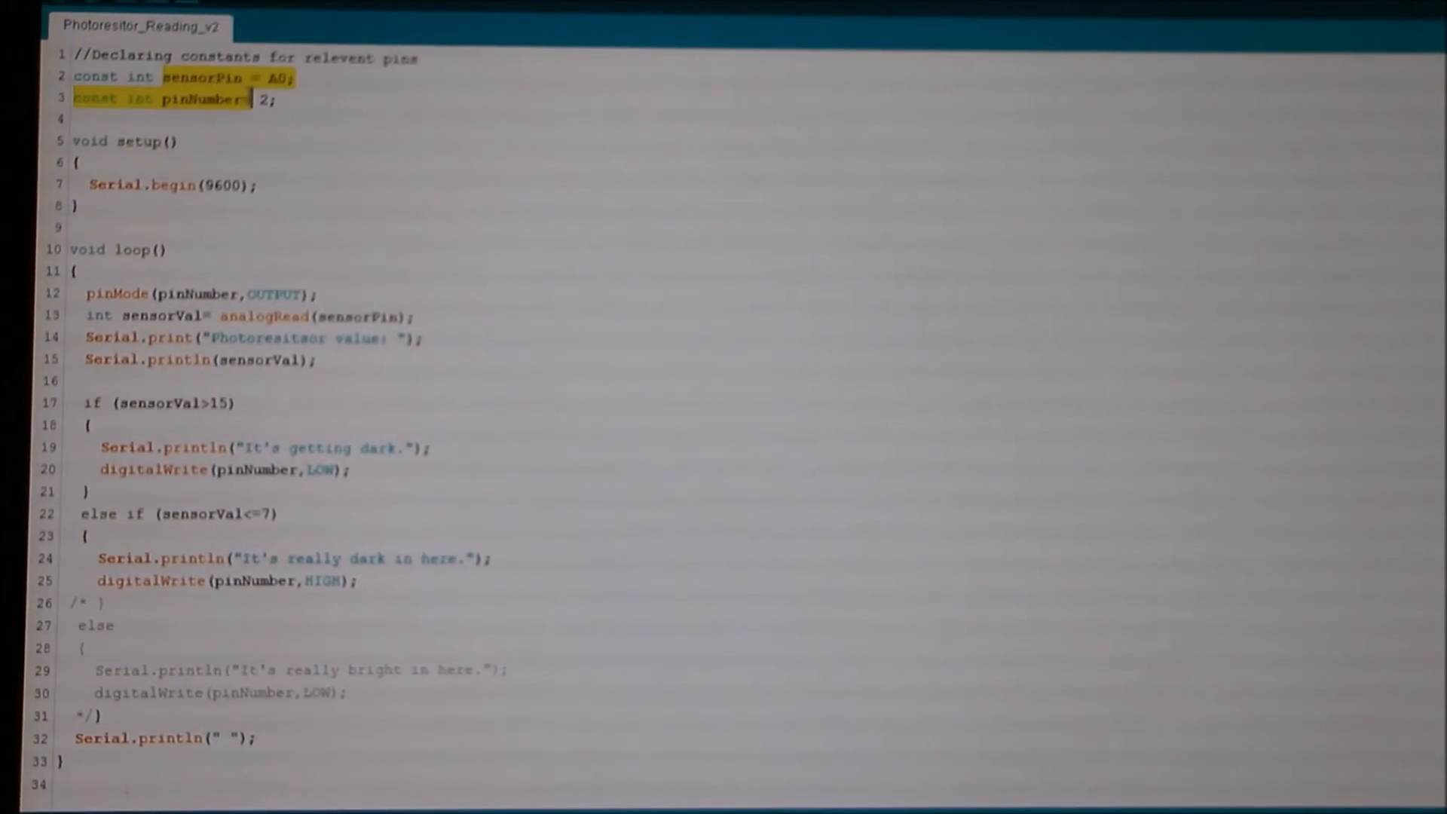
Step: Open the COM3 serial monitor and select an 'It's getting dark.' line beside readings of 16–17
{"action": "left_click", "coordinate": [258, 103]}
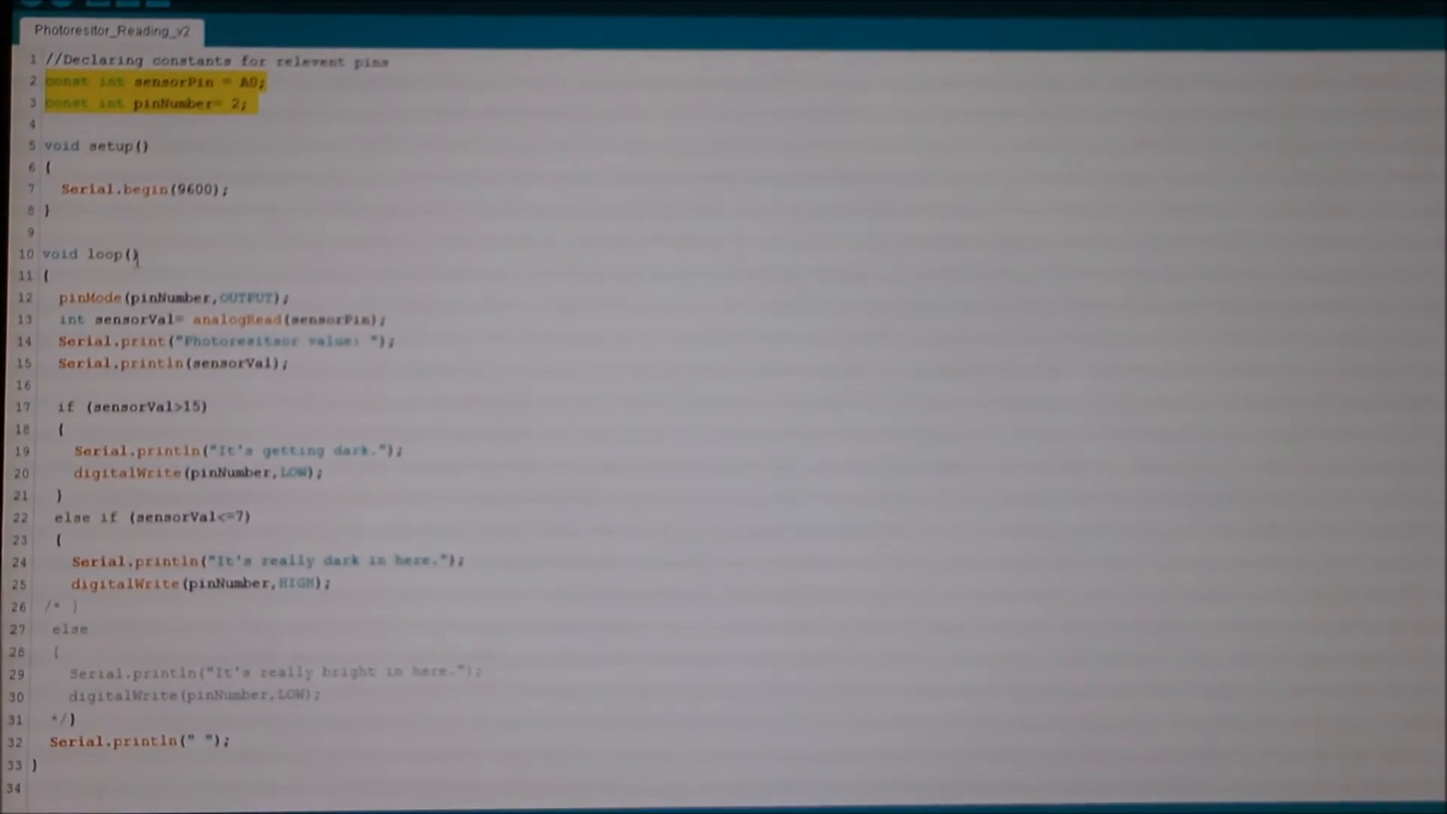
{"action": "scroll", "scroll_direction": "down", "scroll_amount": 3}
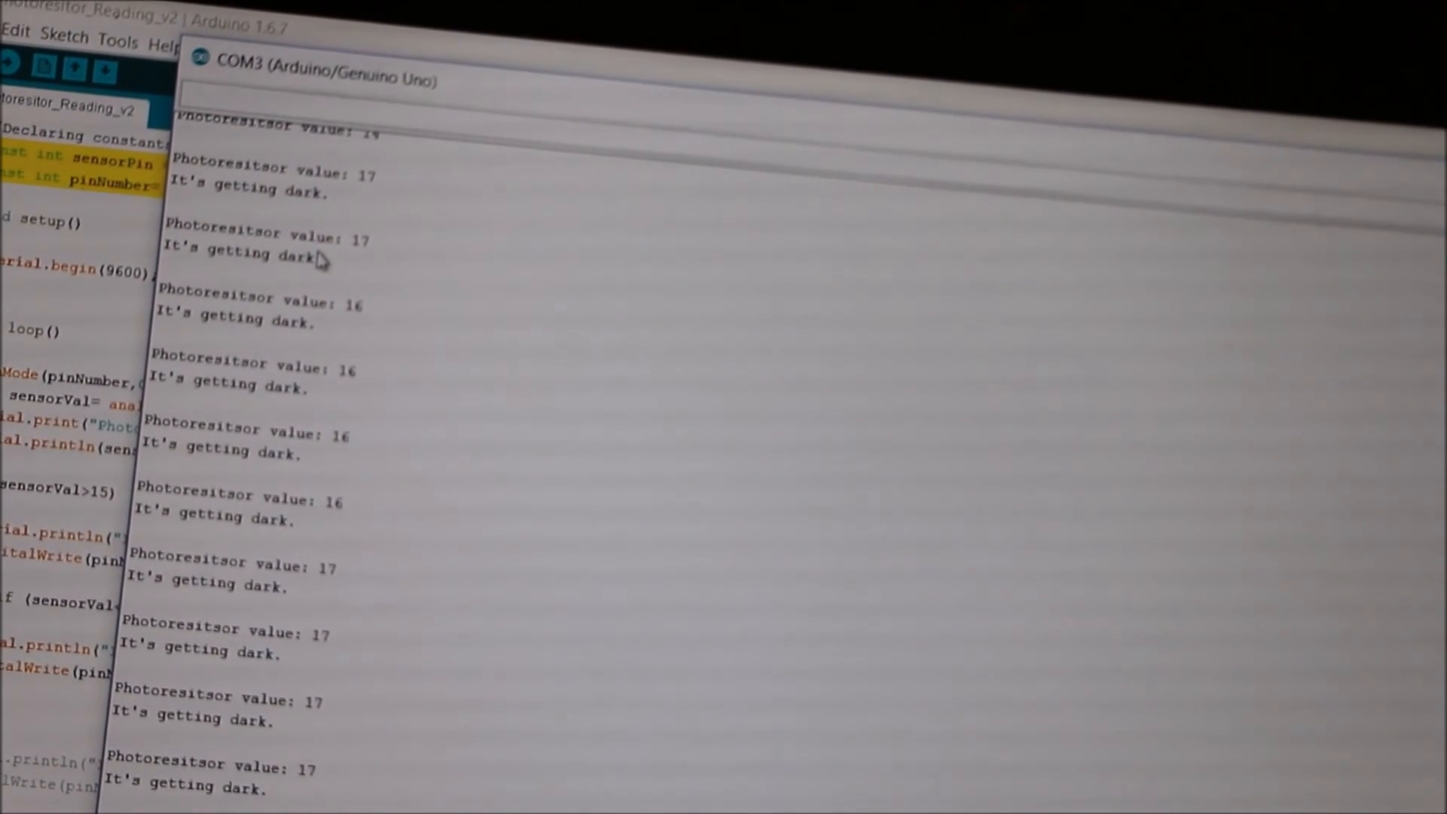
{"action": "double_click", "coordinate": [235, 255]}
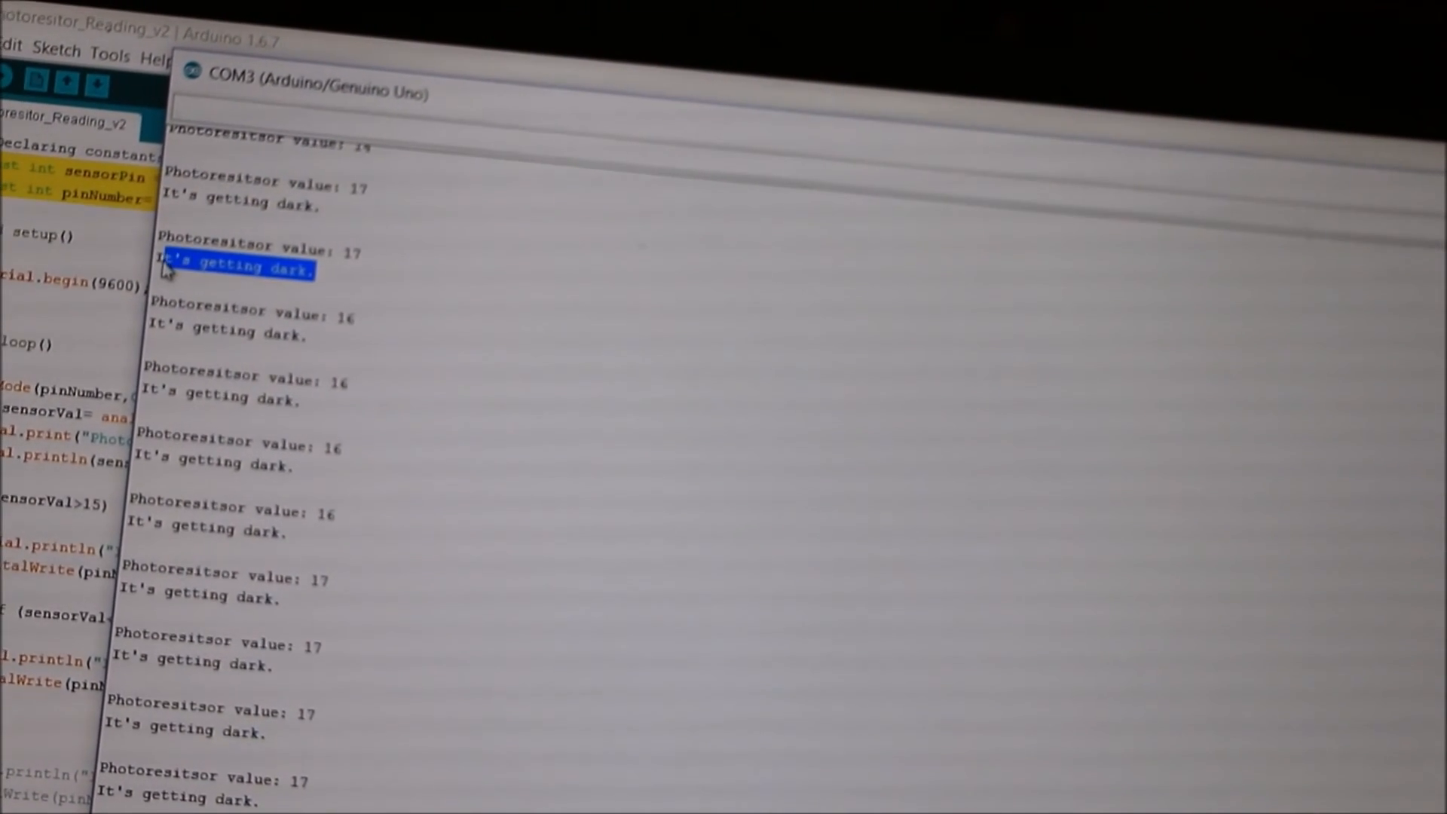